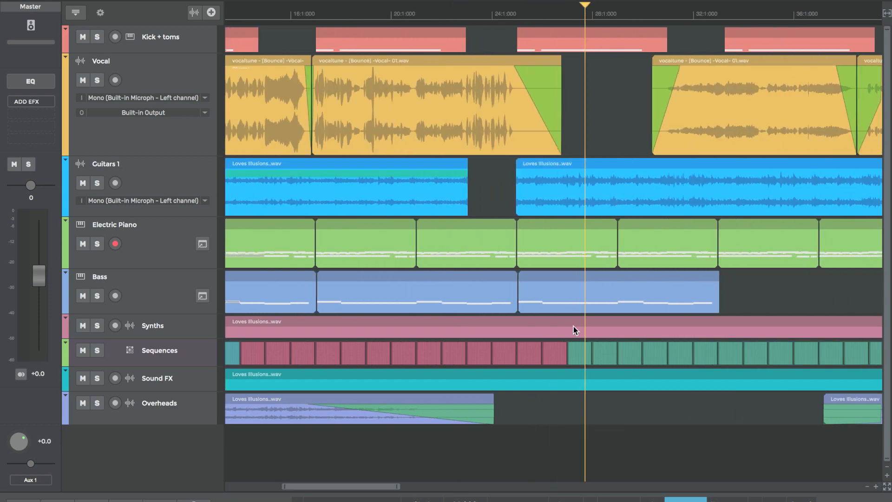
# Solo the Vocal track and bring up the ADD EFX list of n-Track effects
pyautogui.hscroll(-3)
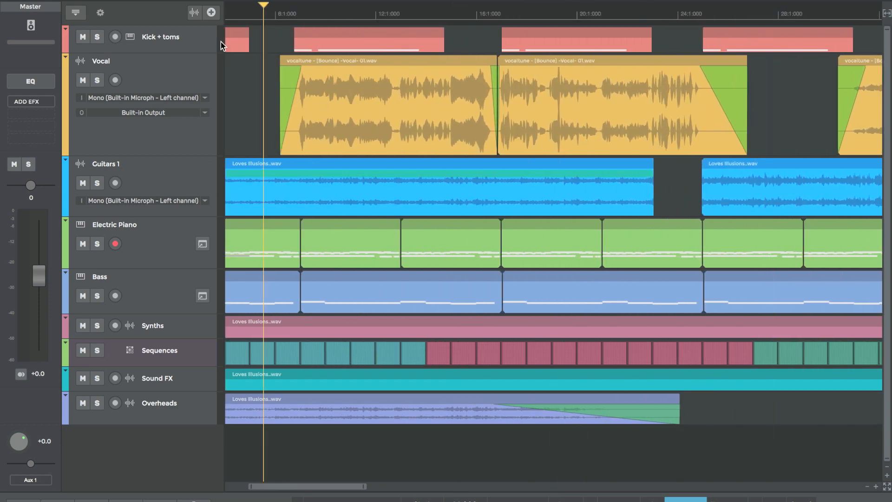
pyautogui.click(95, 80)
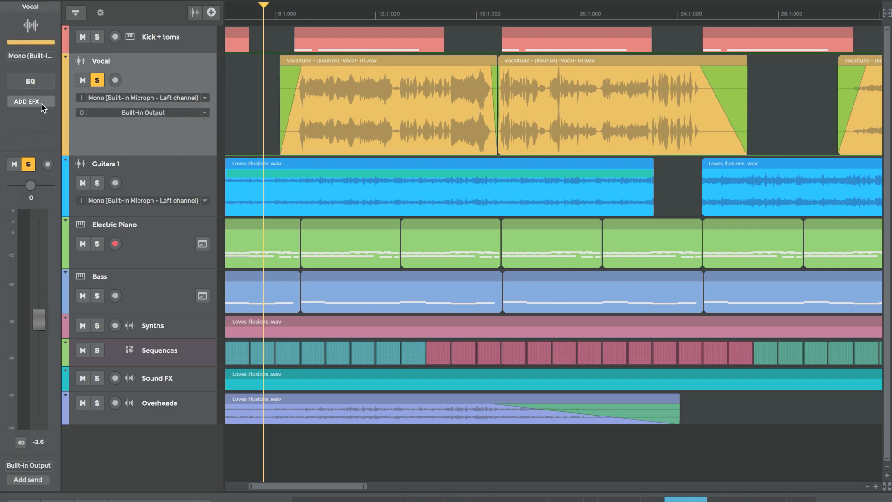
pyautogui.click(30, 101)
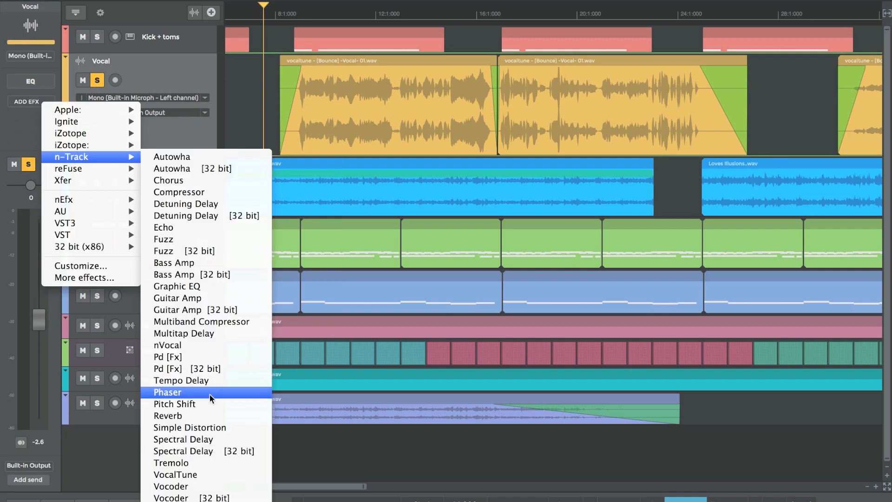
# Add VocalTune to the vocal track, move its window aside and adjust correction speed
pyautogui.click(175, 474)
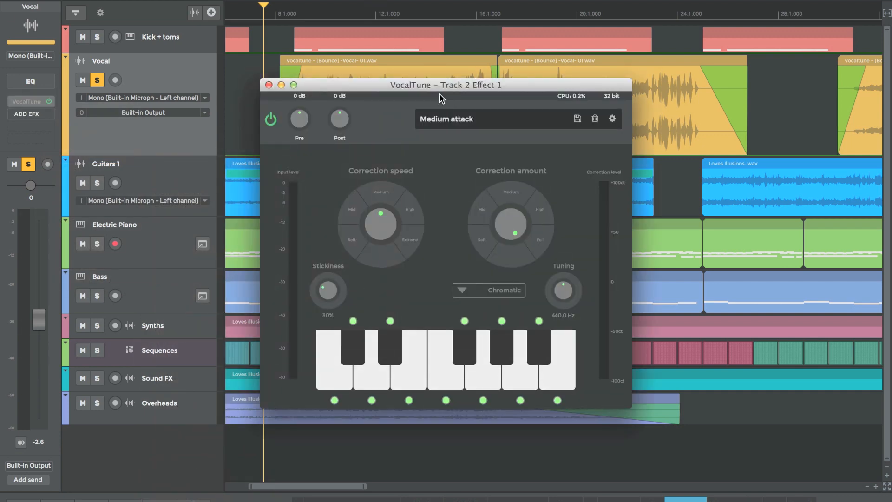
pyautogui.moveTo(445, 84); pyautogui.dragTo(673, 32)
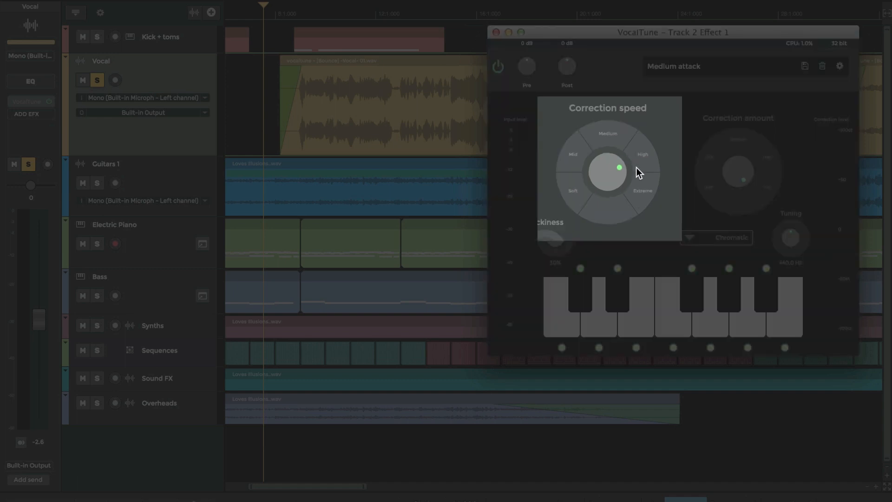
pyautogui.moveTo(619, 167); pyautogui.dragTo(598, 180)
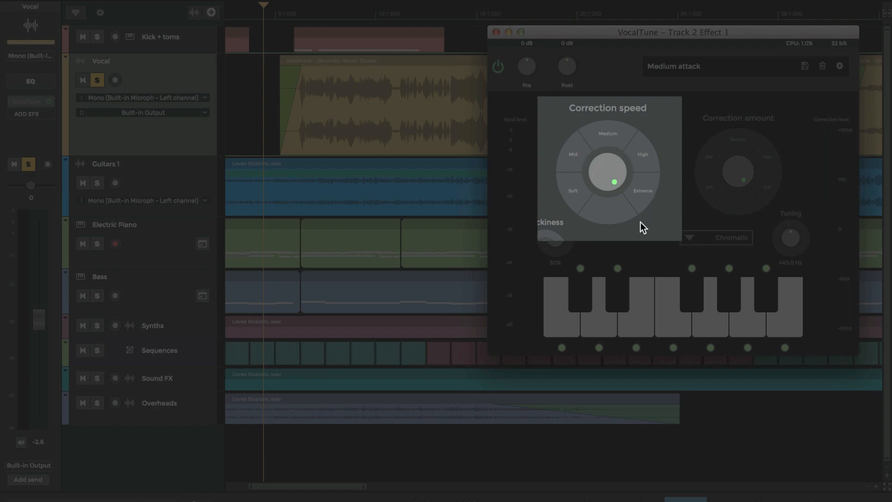
pyautogui.moveTo(793, 236)
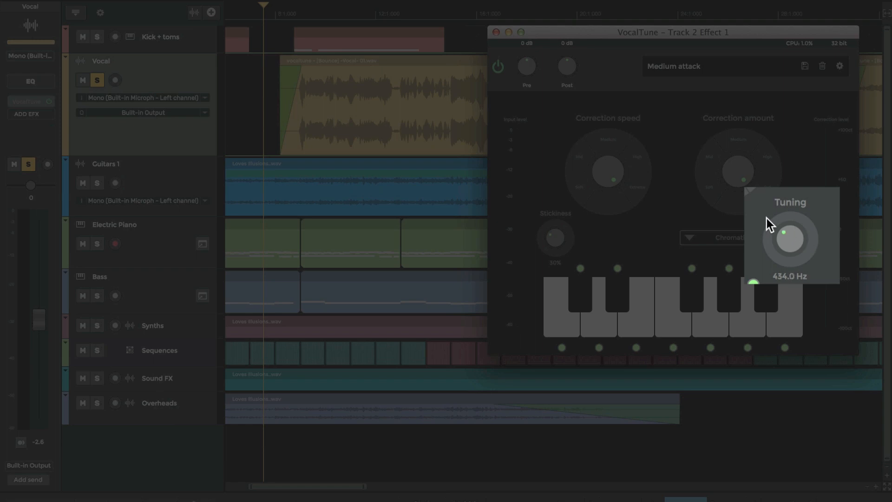
# Sweep the tuning reference (434, 449, 451 Hz) back to 440 Hz and set stickiness near 28%
pyautogui.moveTo(769, 223); pyautogui.dragTo(836, 233)
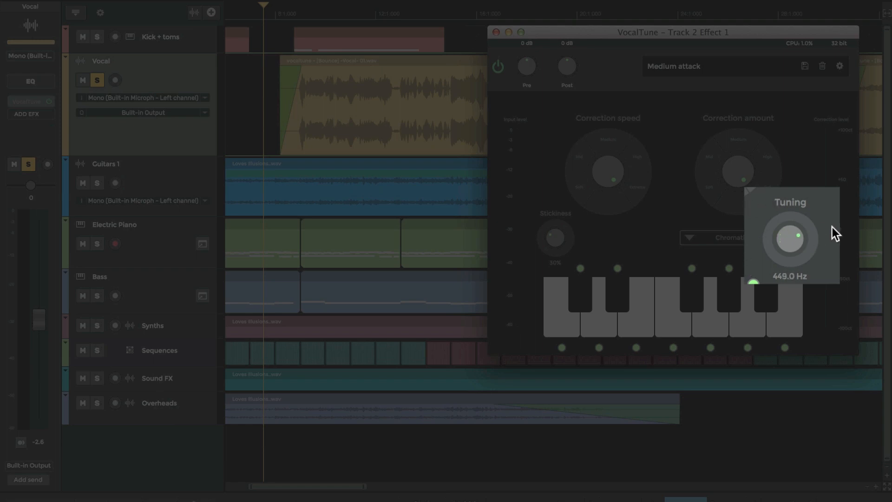
pyautogui.moveTo(789, 238); pyautogui.dragTo(789, 235)
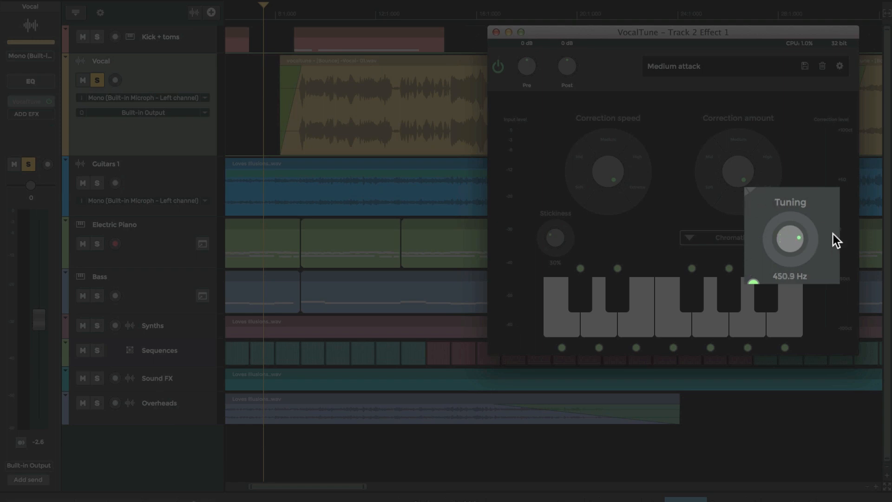
pyautogui.moveTo(790, 238); pyautogui.dragTo(790, 232)
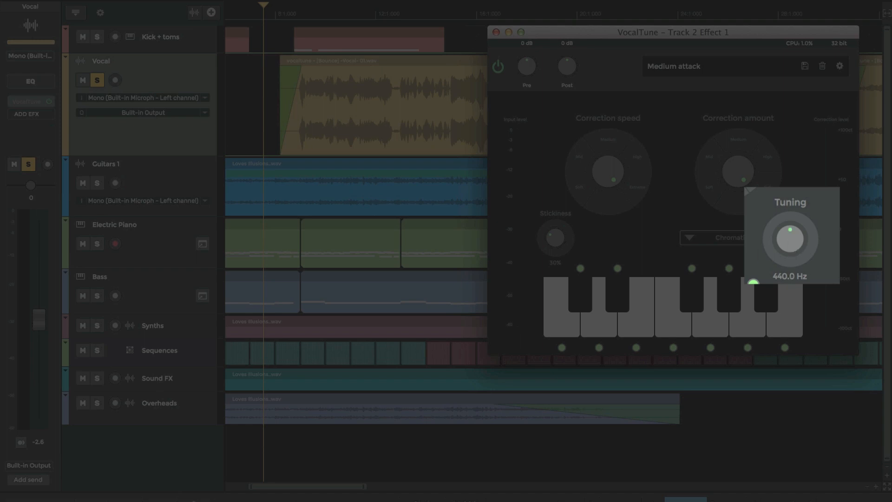
pyautogui.moveTo(556, 237); pyautogui.dragTo(556, 228)
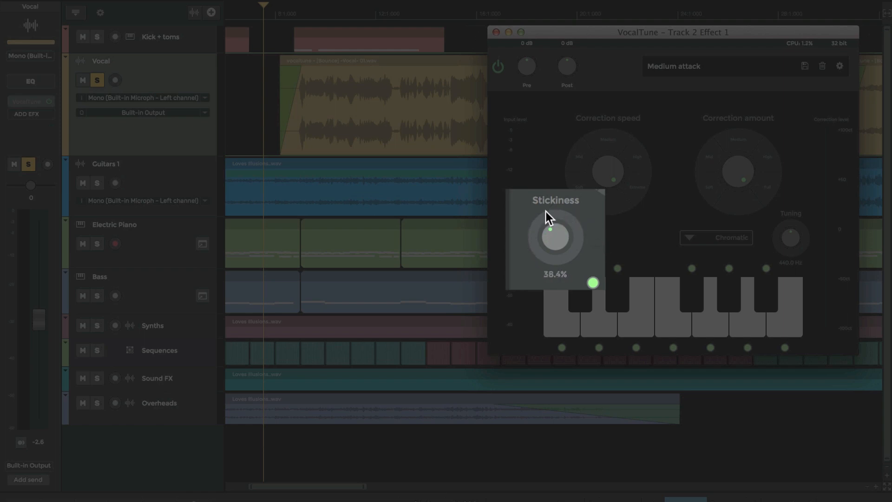
pyautogui.moveTo(551, 230); pyautogui.dragTo(562, 240)
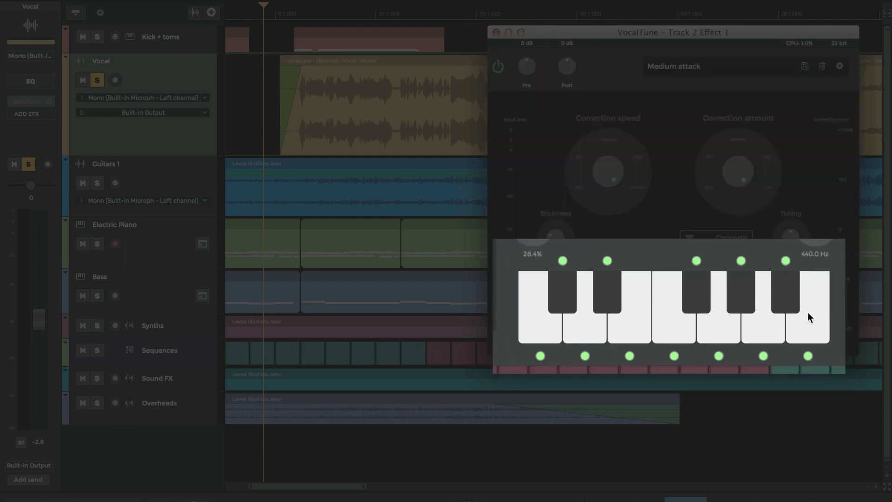
pyautogui.moveTo(802, 284)
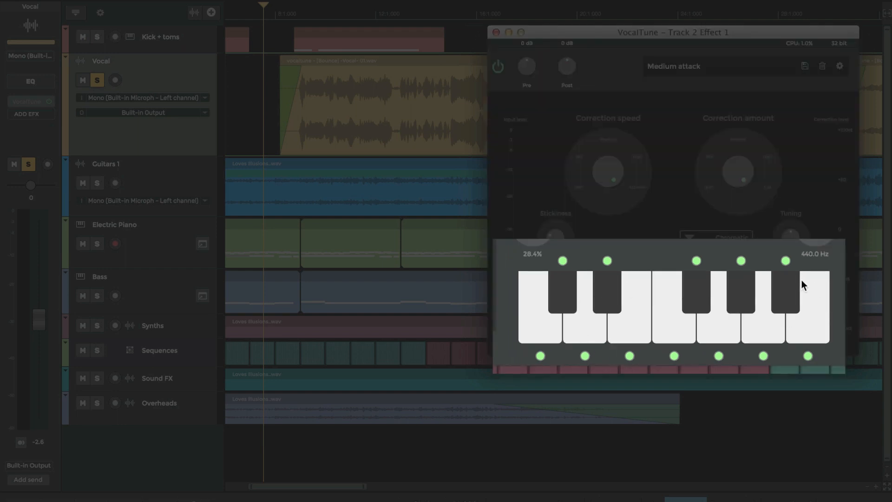
pyautogui.moveTo(764, 260)
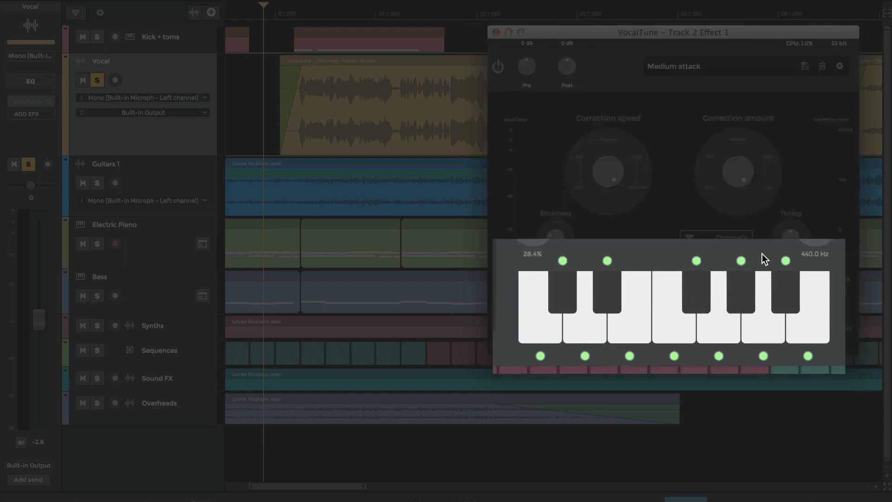
# Set VocalTune's correction scale to F minor, then toggle two individual notes on the keyboard
pyautogui.click(716, 237)
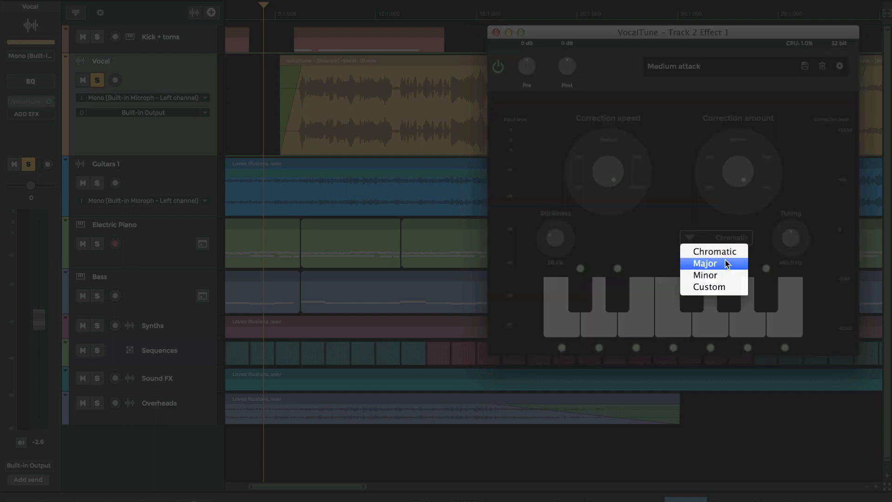
pyautogui.click(706, 275)
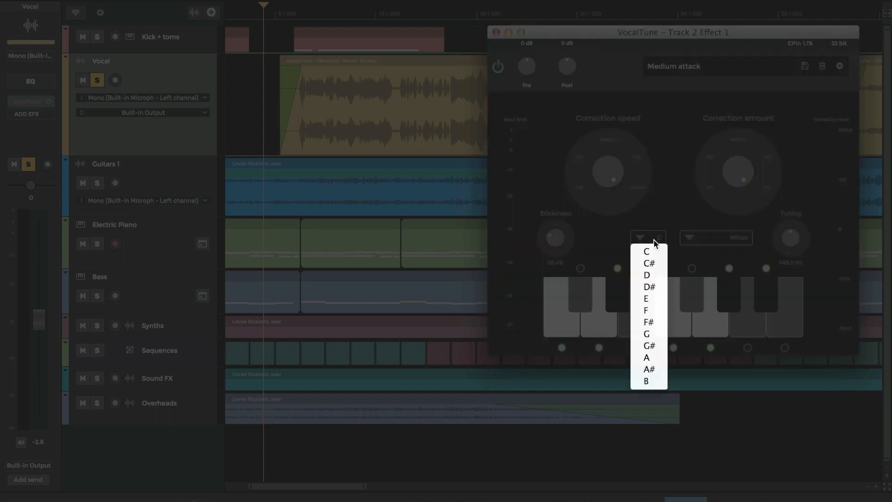
pyautogui.click(646, 299)
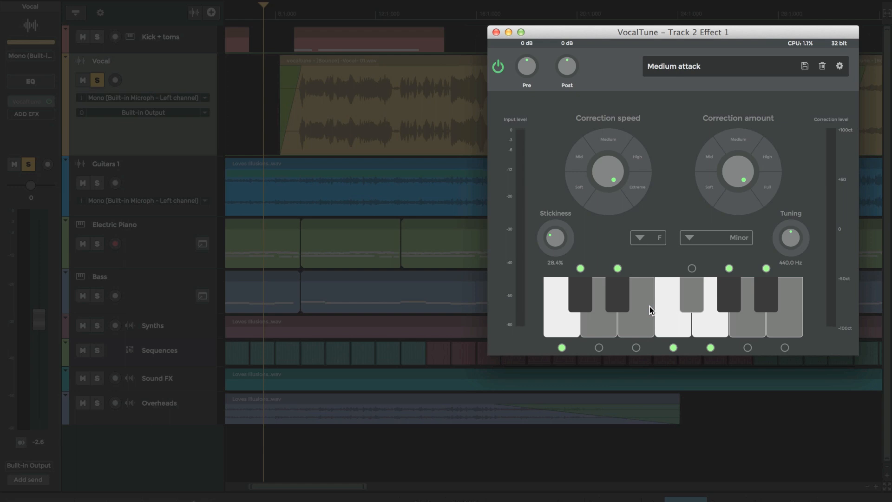
pyautogui.click(710, 347)
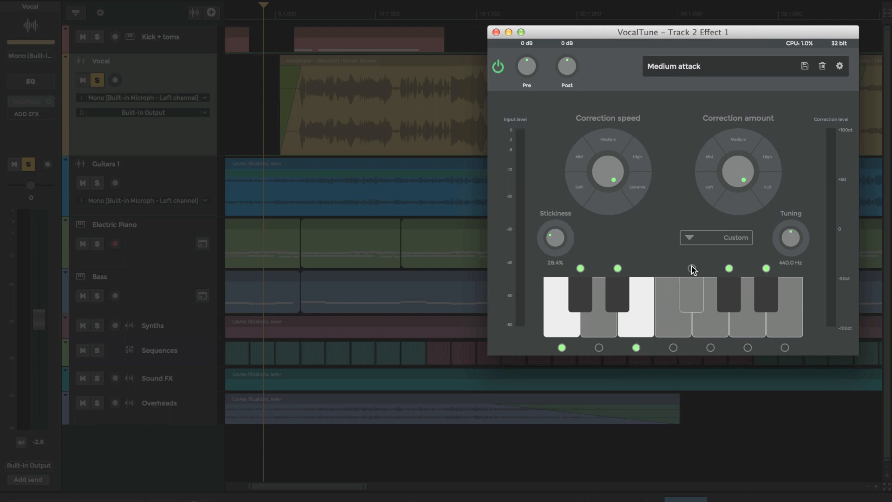
pyautogui.click(635, 348)
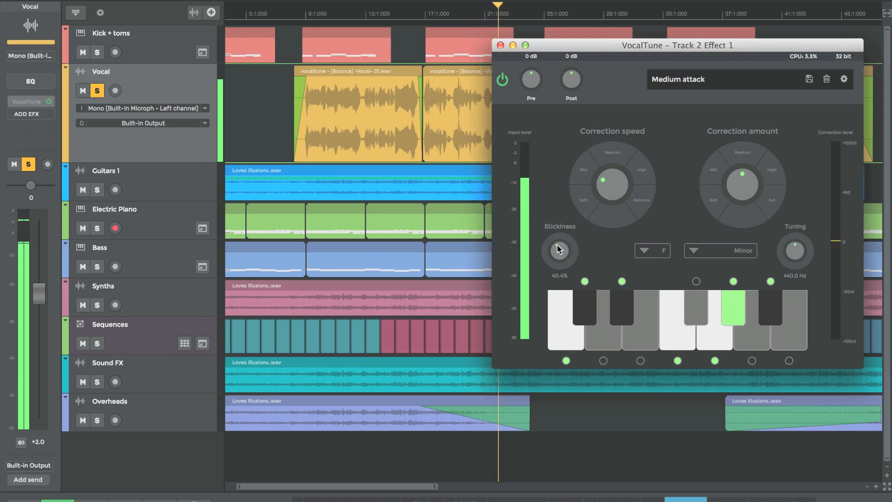
# Raise VocalTune's stickiness to about 62% while the vocal plays
pyautogui.moveTo(560, 250); pyautogui.dragTo(564, 239)
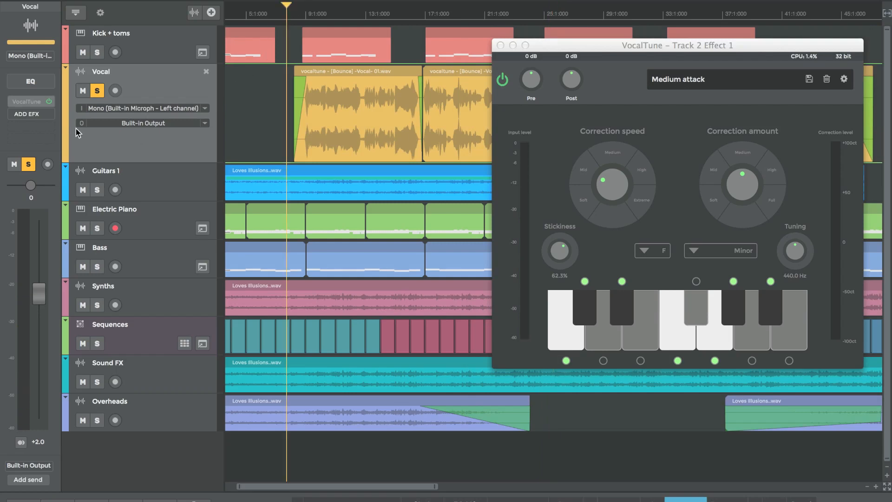
# Add the n-Track Reverb with its Vocal Hall preset and nudge the wet level down
pyautogui.click(25, 113)
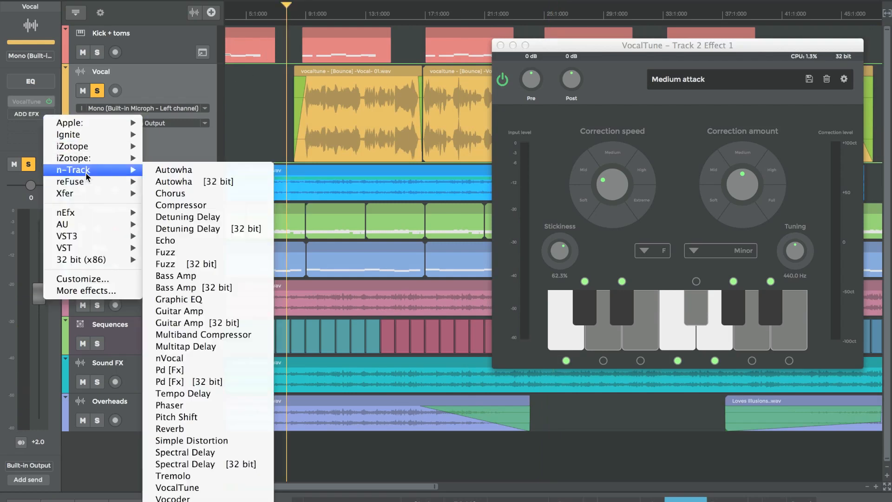
pyautogui.click(170, 429)
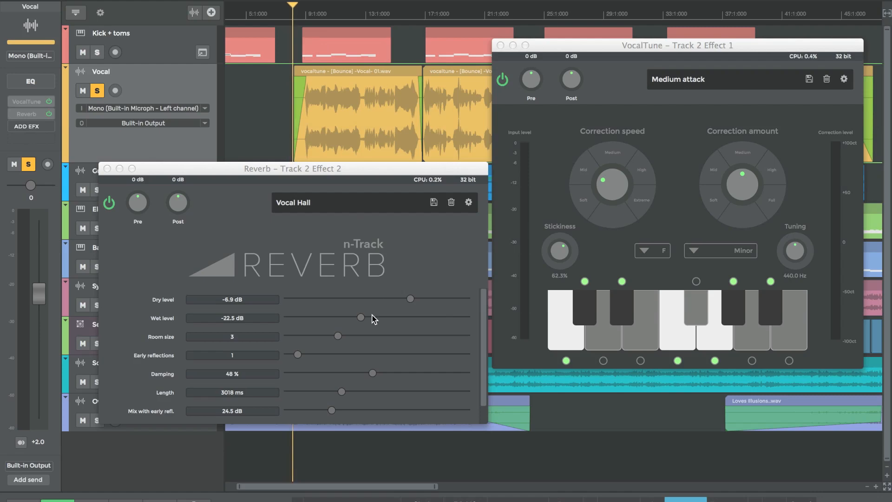
pyautogui.moveTo(360, 318); pyautogui.dragTo(359, 318)
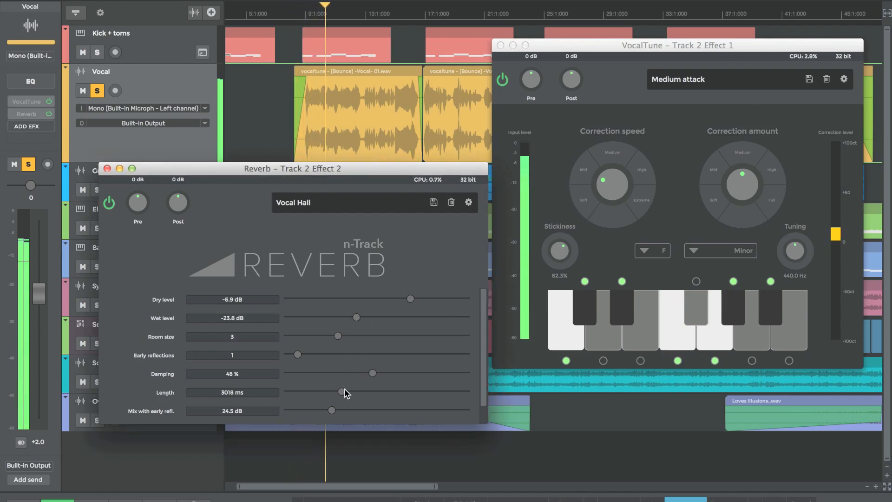
# Shorten reverb length to about 2689 ms, wet level to -24.6 dB, and track volume to +3.0
pyautogui.moveTo(341, 391); pyautogui.dragTo(334, 391)
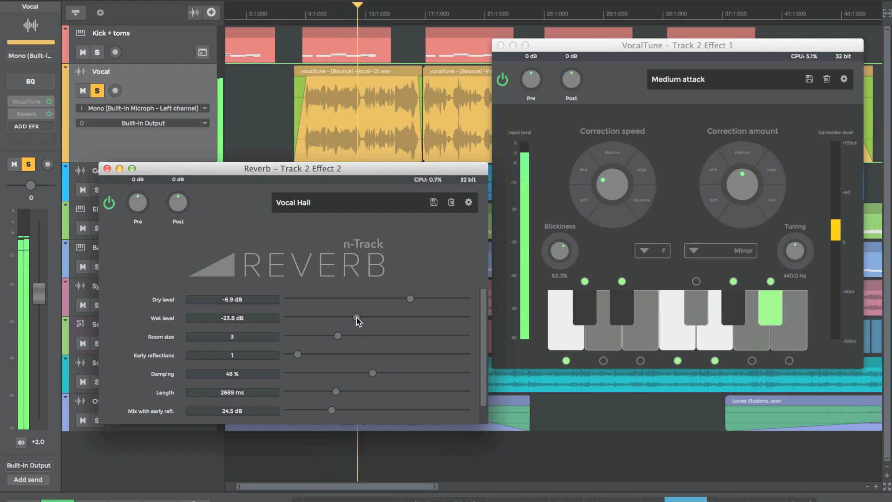
pyautogui.moveTo(356, 318); pyautogui.dragTo(353, 318)
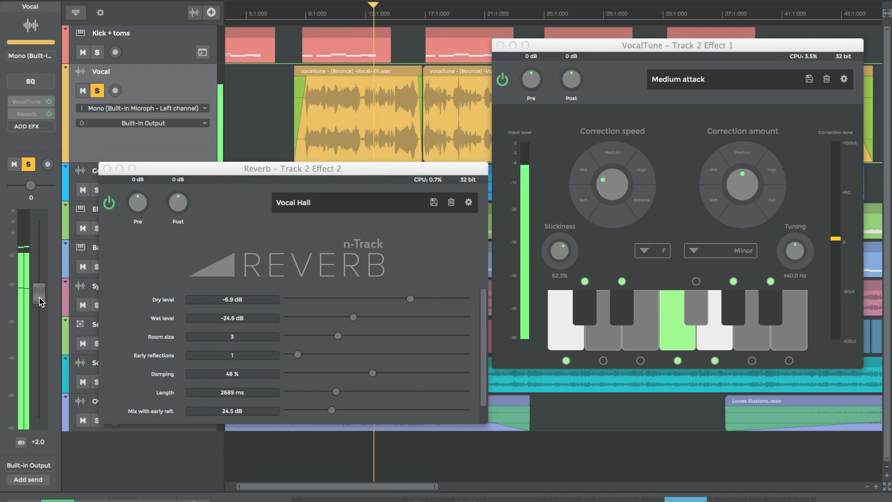
pyautogui.moveTo(39, 301); pyautogui.dragTo(39, 284)
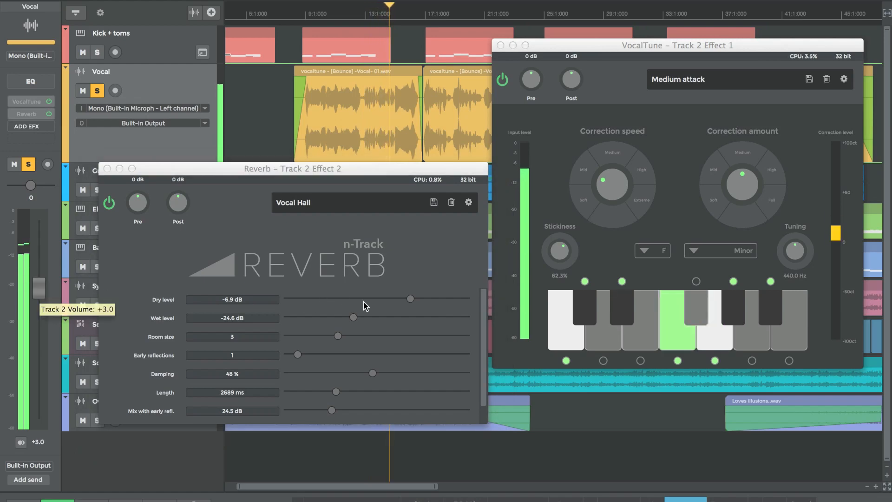